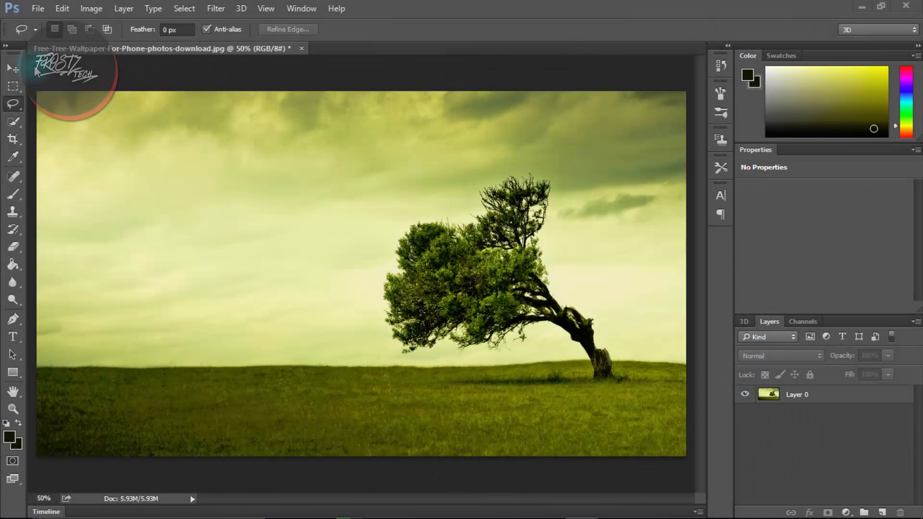
- Inspect the tree's foliage up close, then fit the whole photo back in view
left_click(13, 69)
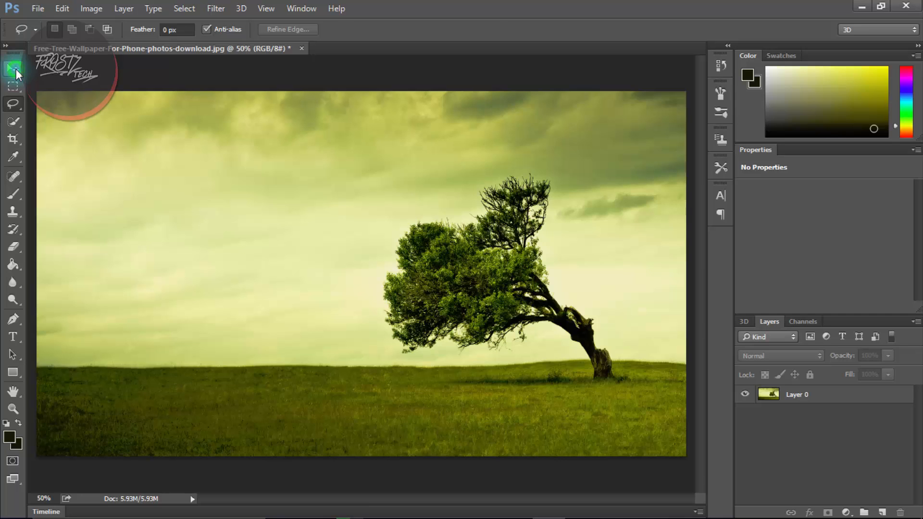
left_click(12, 67)
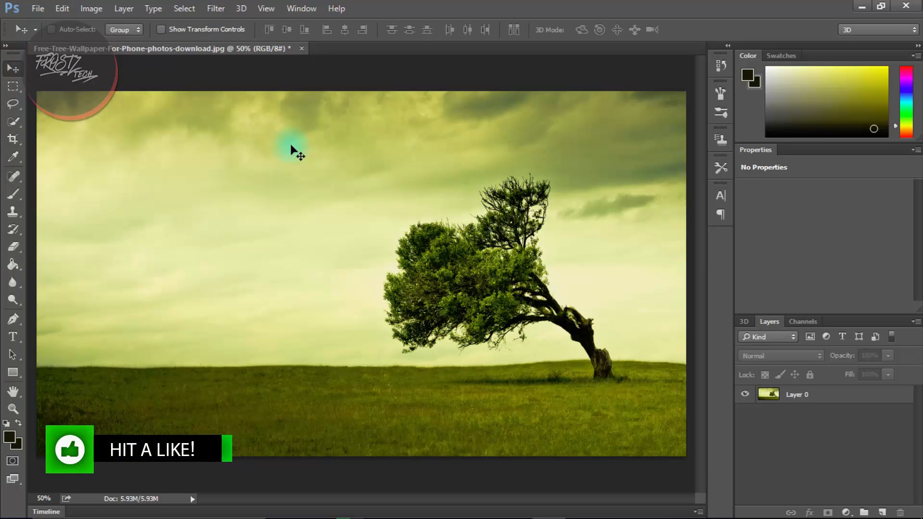
mouse_move(607, 194)
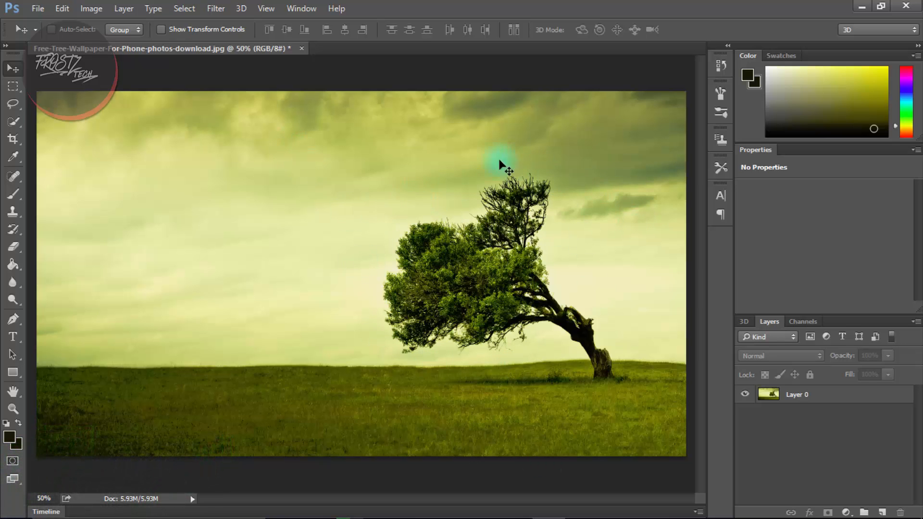
mouse_move(380, 259)
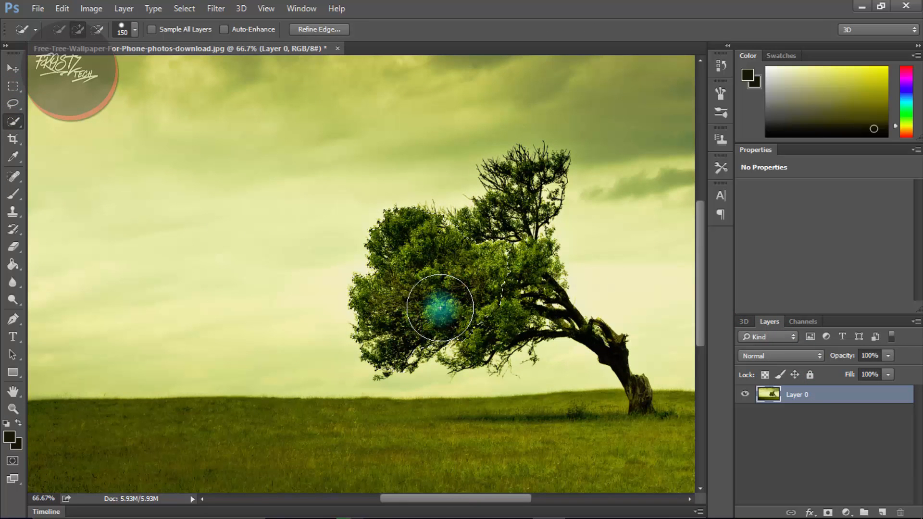
left_click_drag(439, 308, 450, 344)
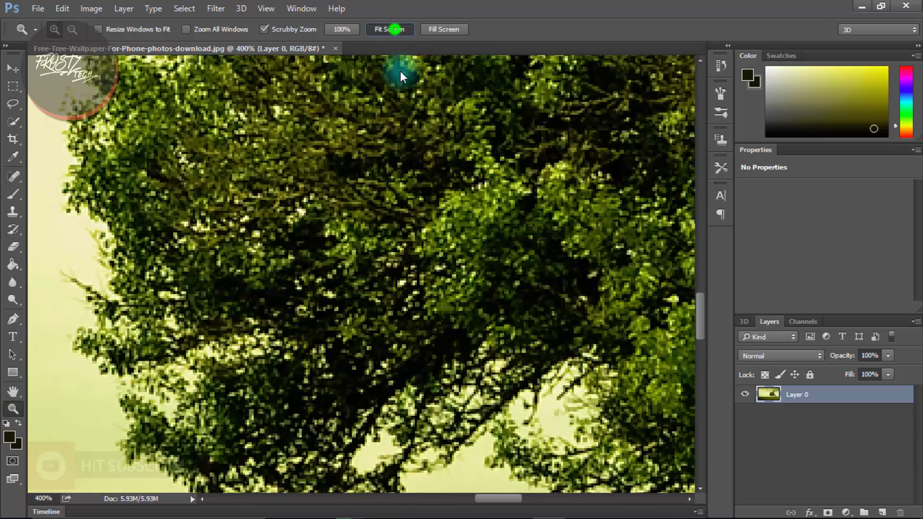
left_click(389, 29)
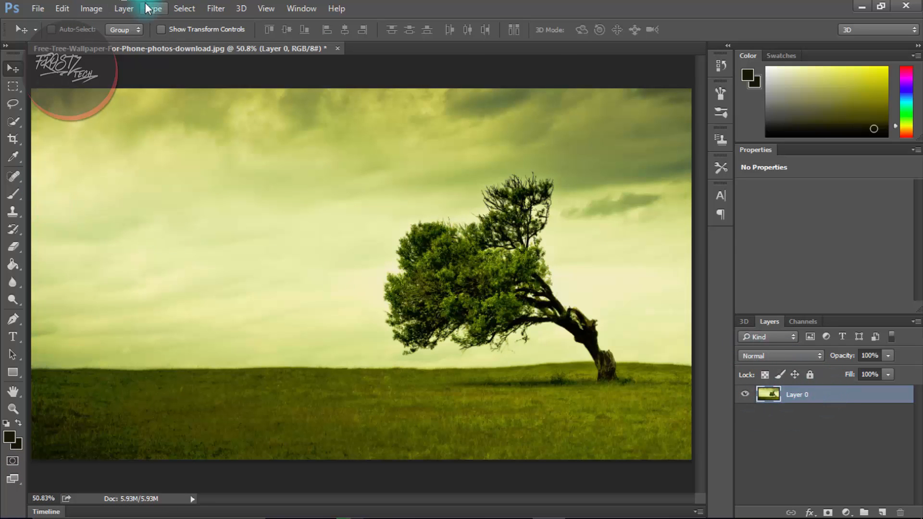
- Start a Color Range selection sampled from the foliage green with fuzziness 25
left_click(184, 9)
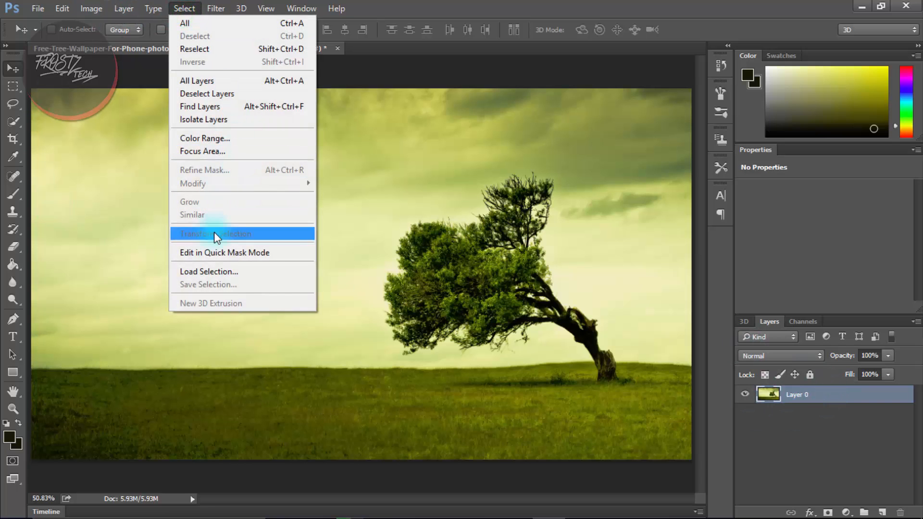
left_click(205, 138)
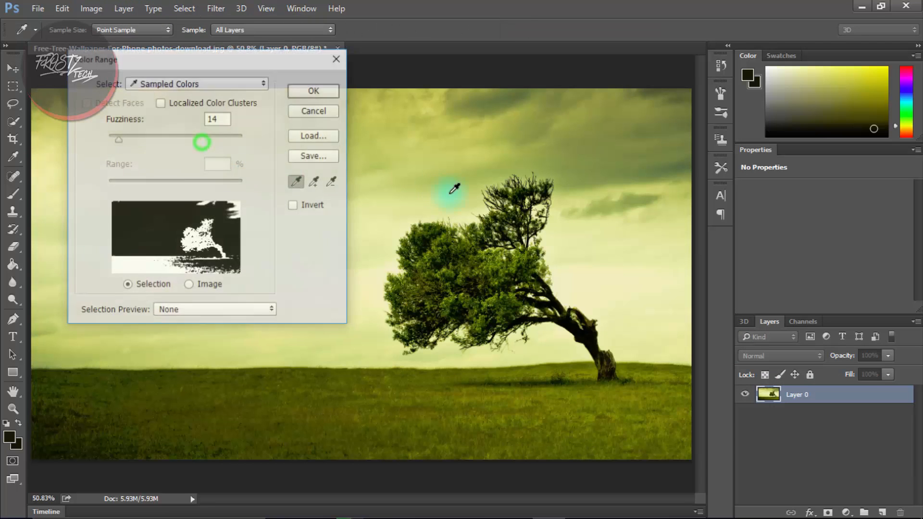
left_click(455, 190)
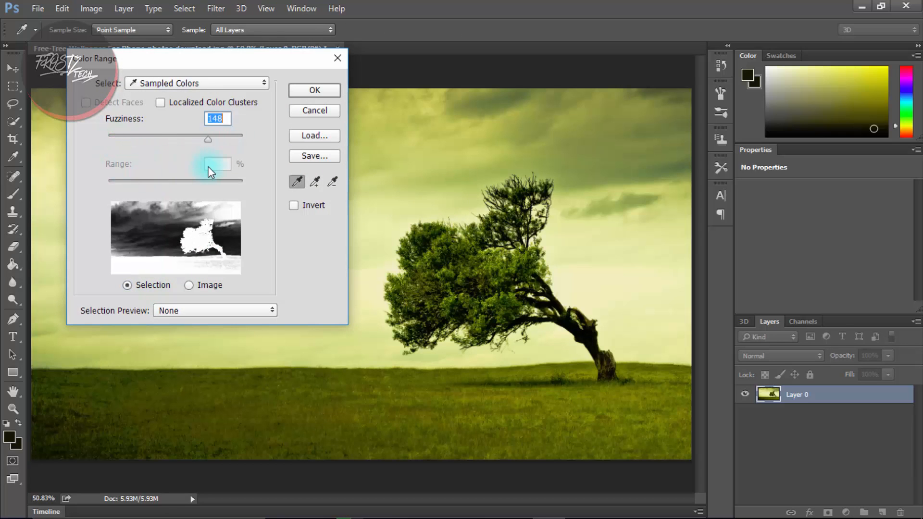
left_click_drag(208, 139, 125, 140)
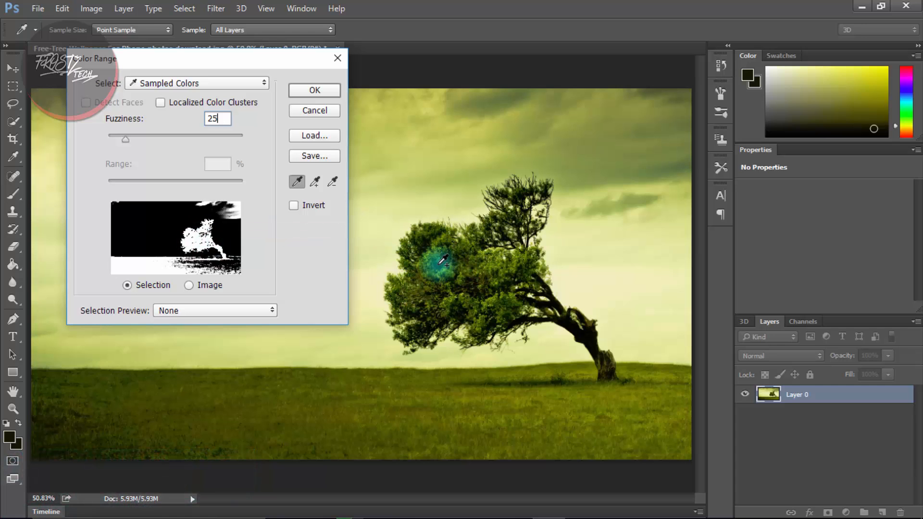
- Resample several shades of green across the foliage clusters to refine the colour range
left_click(480, 297)
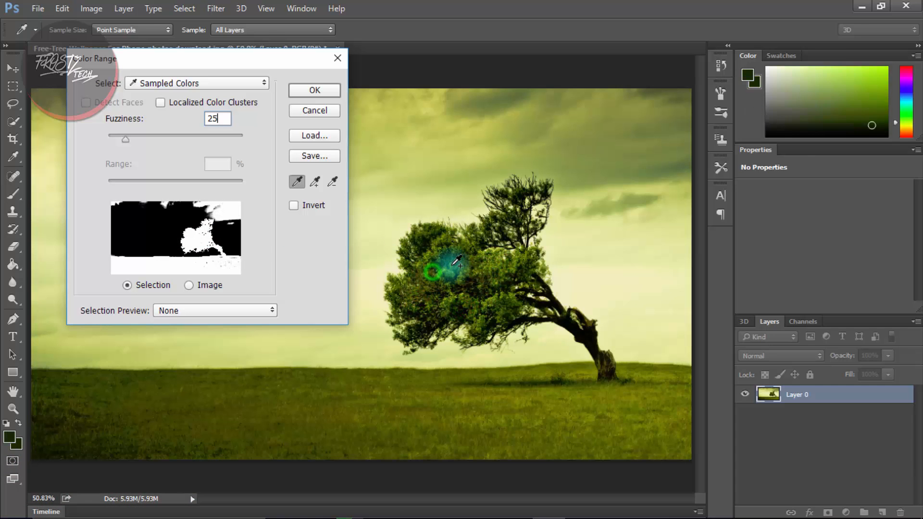
left_click(513, 396)
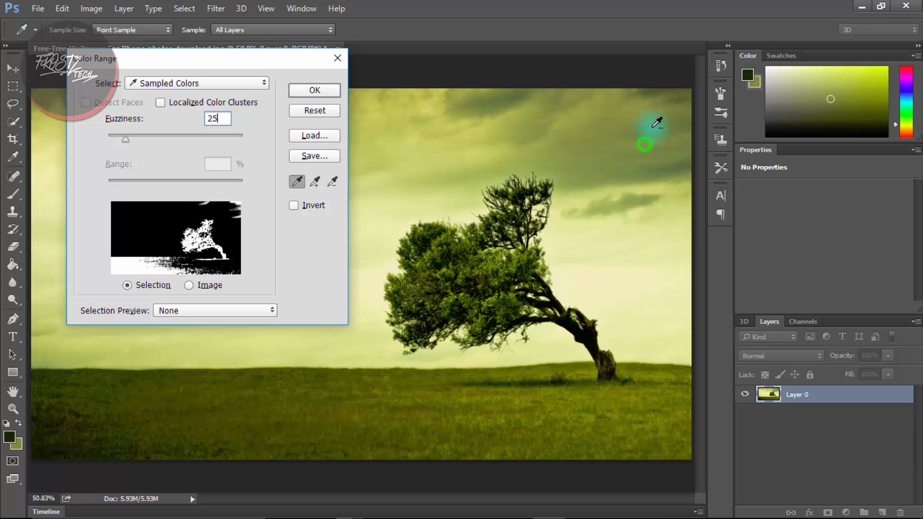
left_click(421, 262)
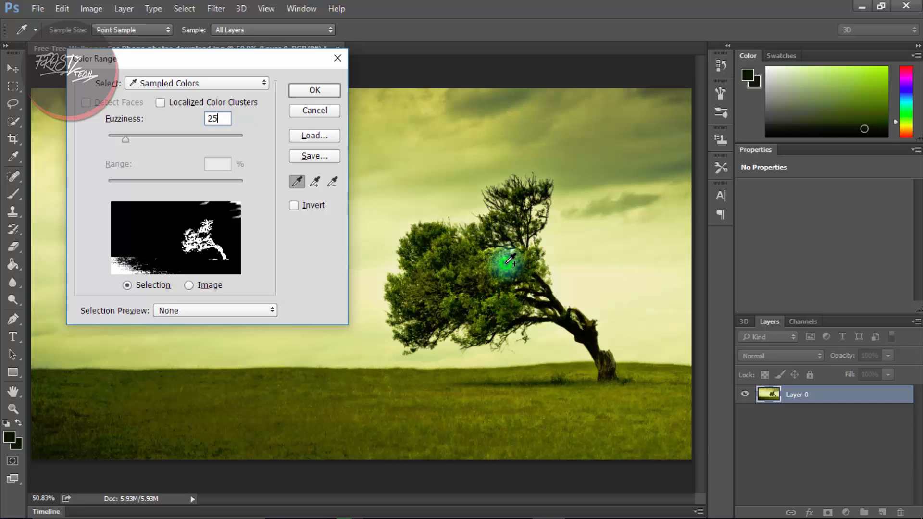
left_click(430, 236)
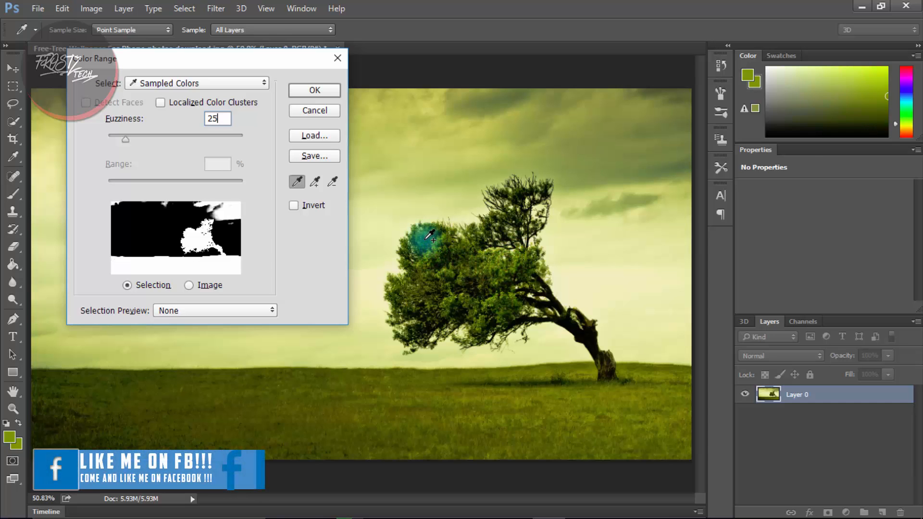
left_click(428, 236)
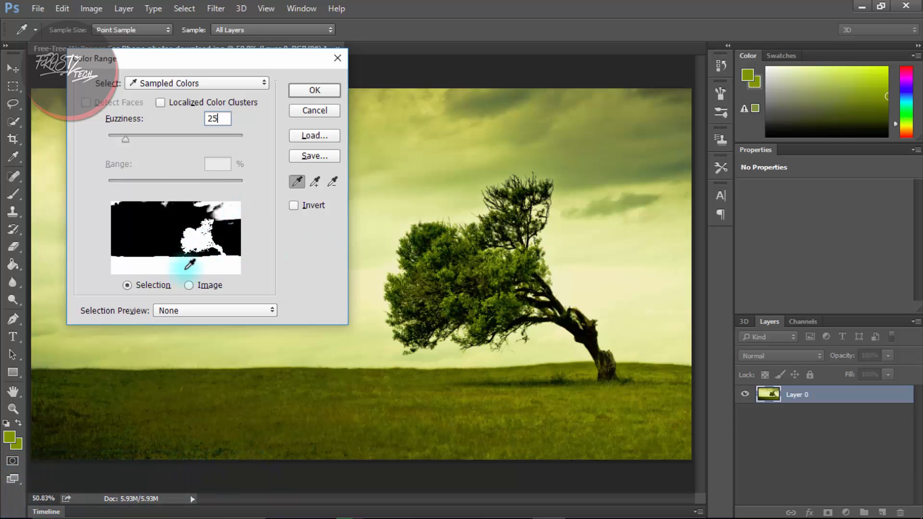
- Apply the colour range as a selection and switch to the Lasso tool
left_click(314, 90)
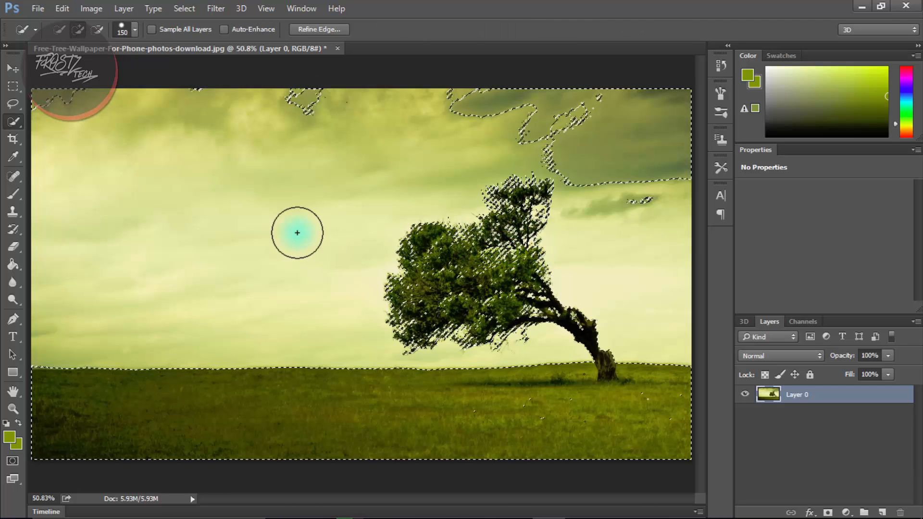
mouse_move(96, 159)
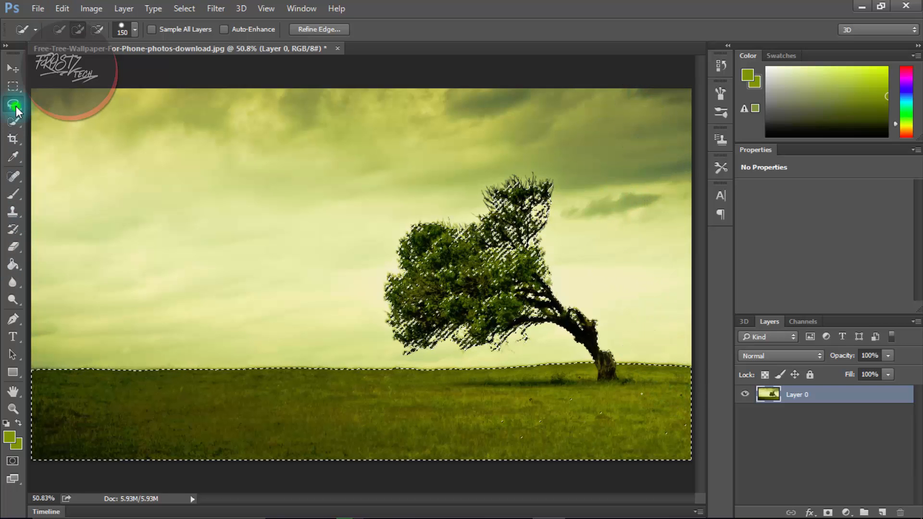
left_click(13, 104)
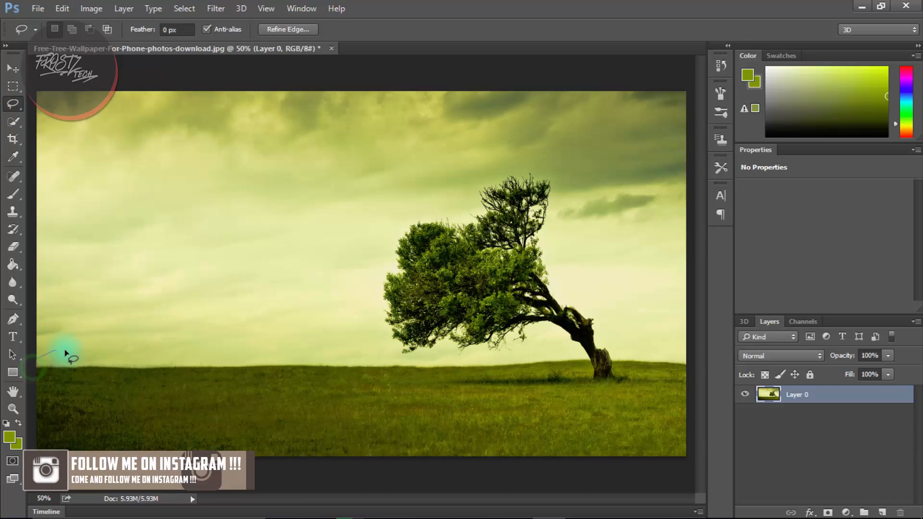
- Outline the grassy field along the horizon with the Lasso to subtract it from the selection
left_click_drag(68, 355, 472, 362)
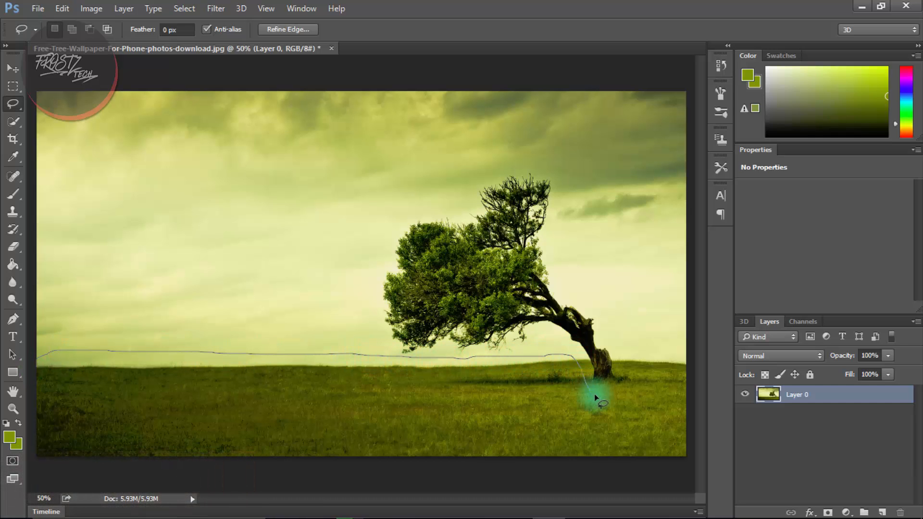
left_click_drag(594, 397, 680, 471)
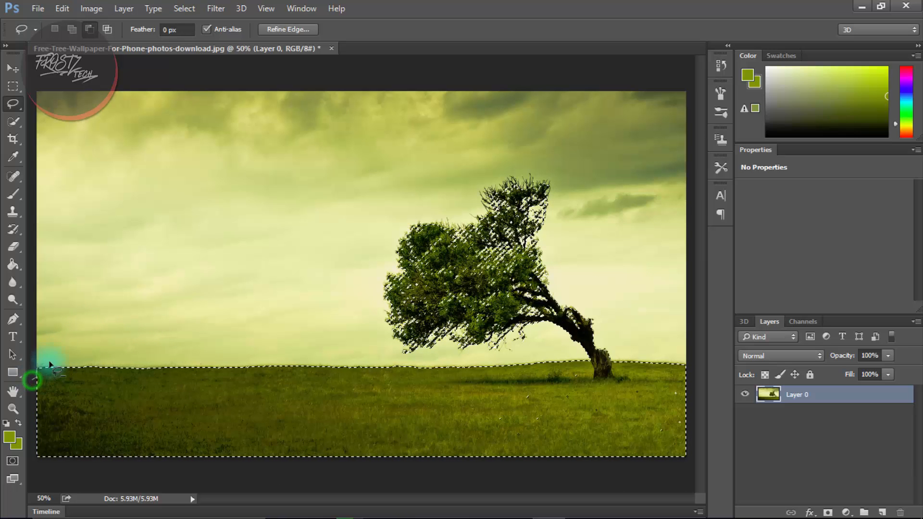
left_click_drag(36, 380, 421, 363)
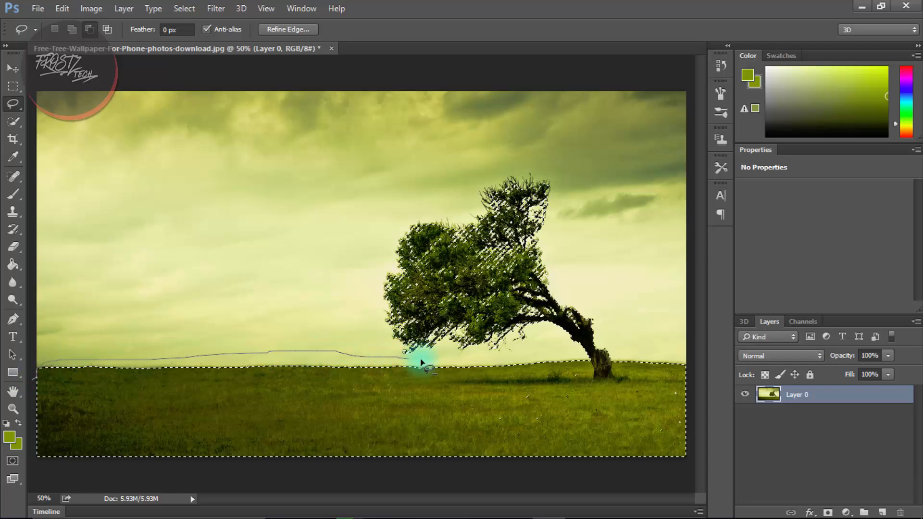
left_click_drag(424, 366, 624, 388)
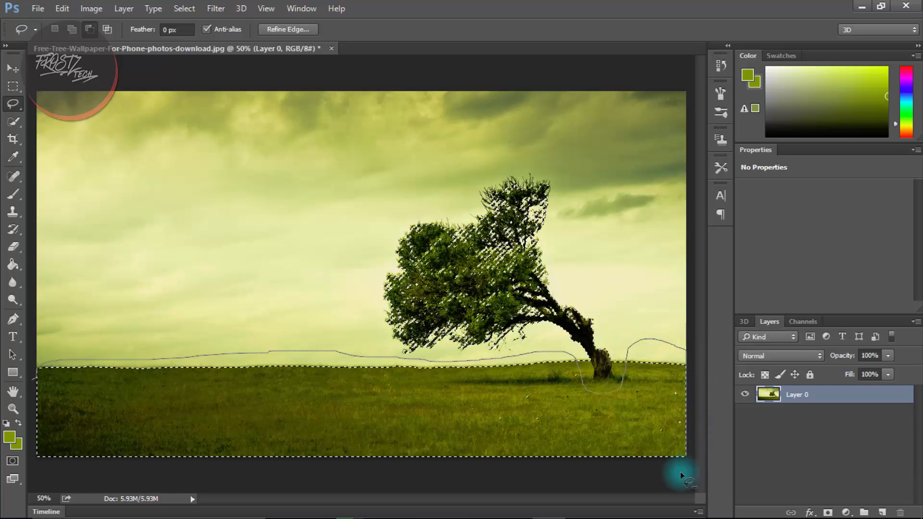
mouse_move(40, 463)
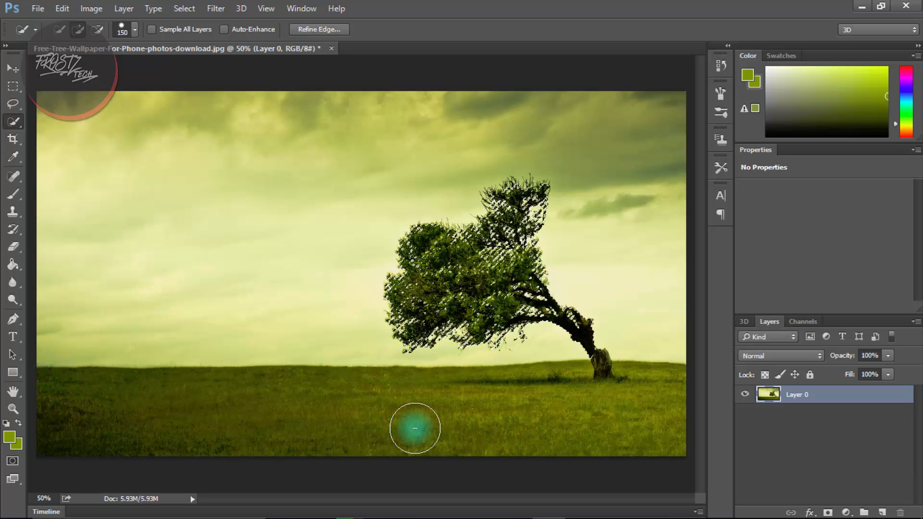
- Drop leftover grass patches, add the trunk base to the selection and bring up the selection options
left_click_drag(416, 429, 512, 388)
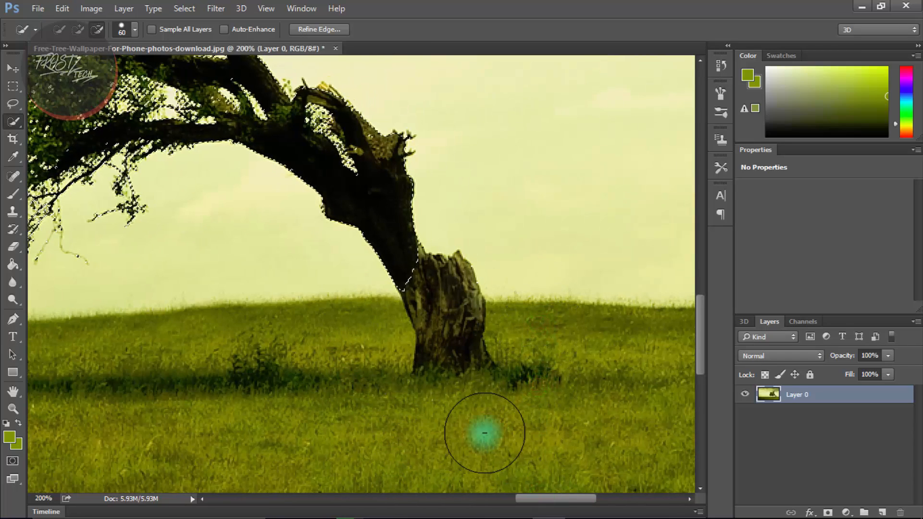
left_click_drag(484, 434, 385, 440)
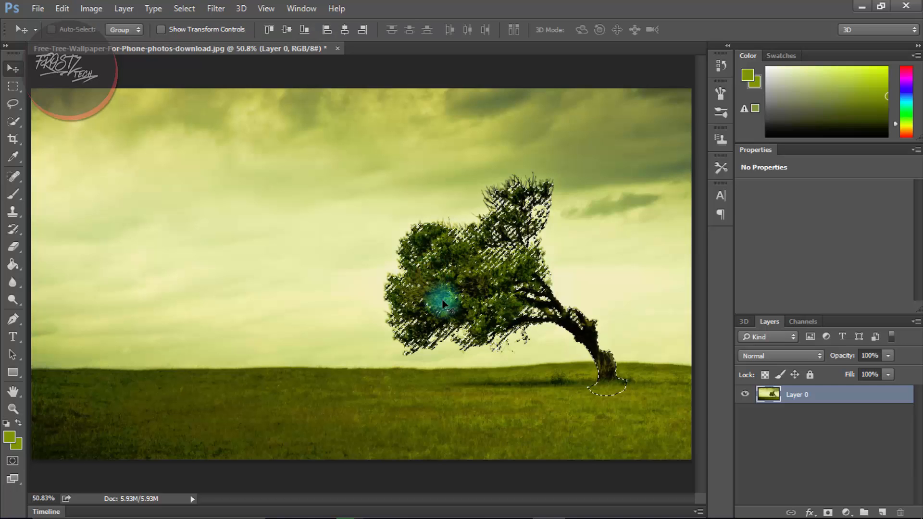
right_click(441, 303)
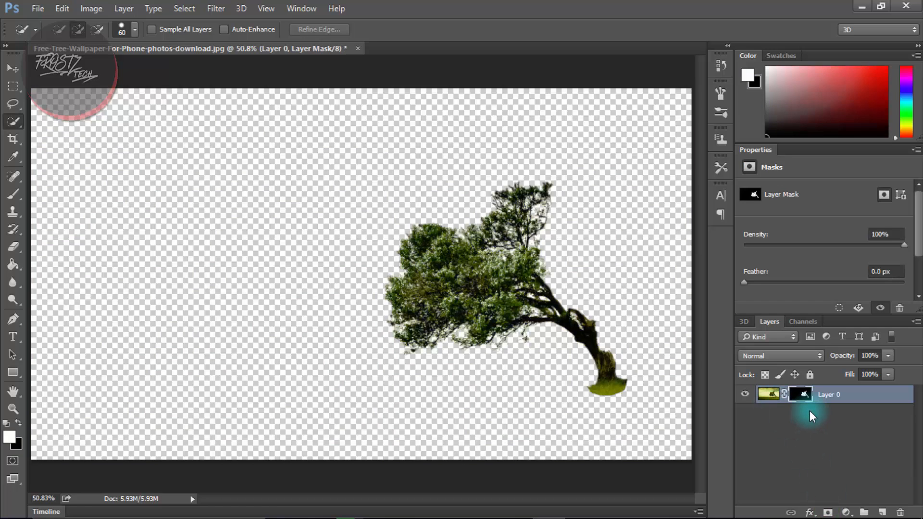
- Paint white on the tree's layer mask over the crown centre and the top branch tip
left_click(466, 287)
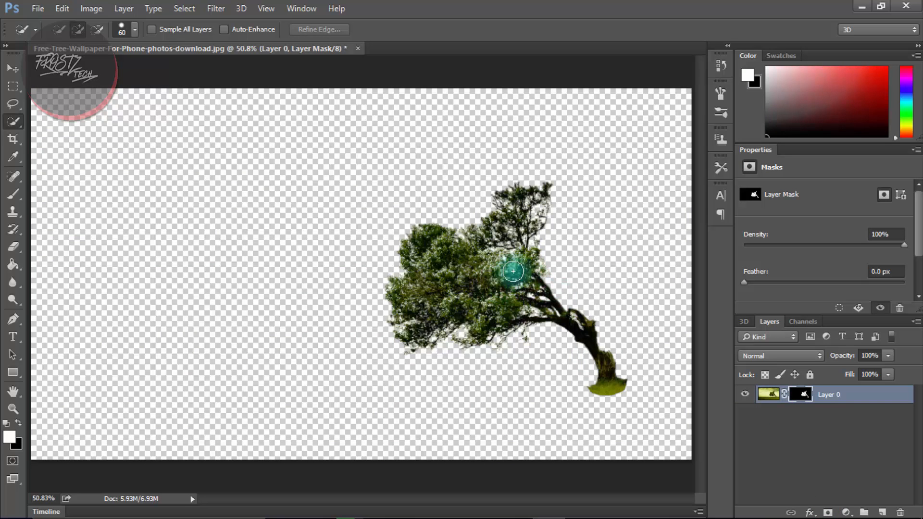
mouse_move(198, 380)
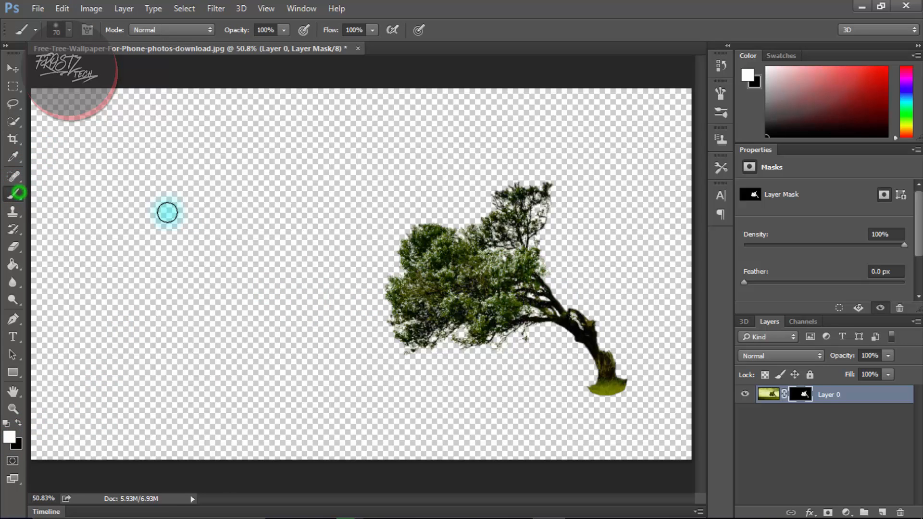
left_click_drag(166, 212, 500, 306)
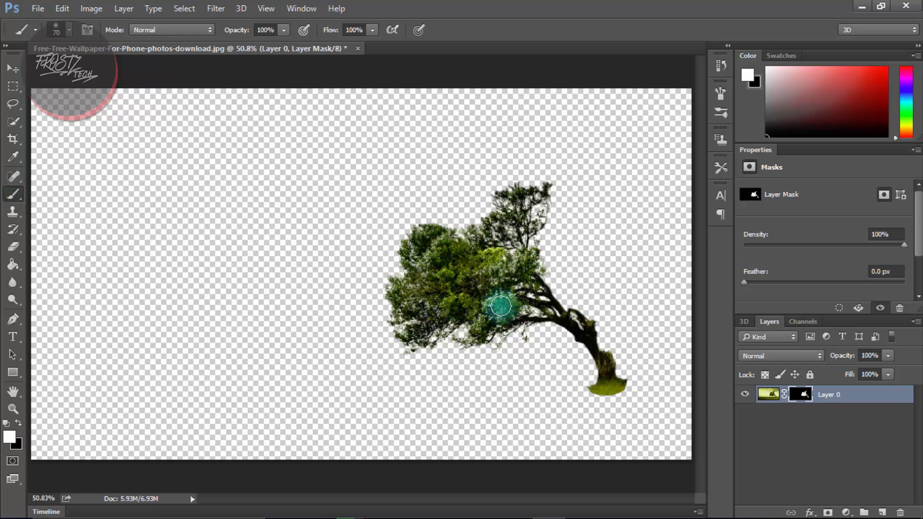
left_click_drag(500, 306, 513, 211)
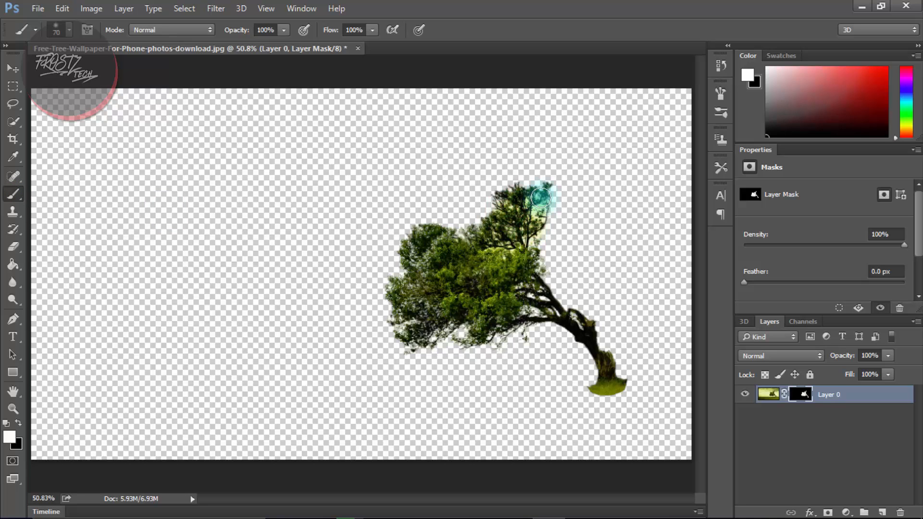
left_click_drag(536, 197, 574, 230)
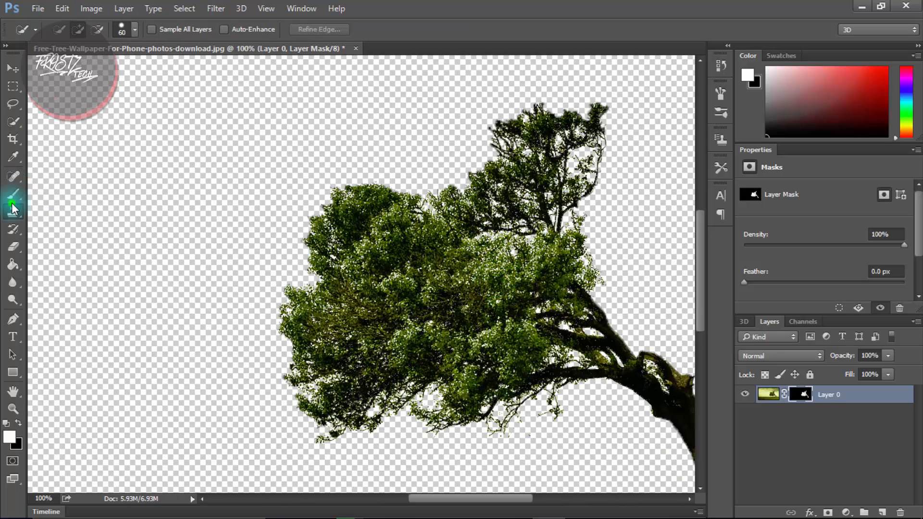
- Brush white on the mask over the gaps across the left foliage, crown centre and top branch
left_click(12, 211)
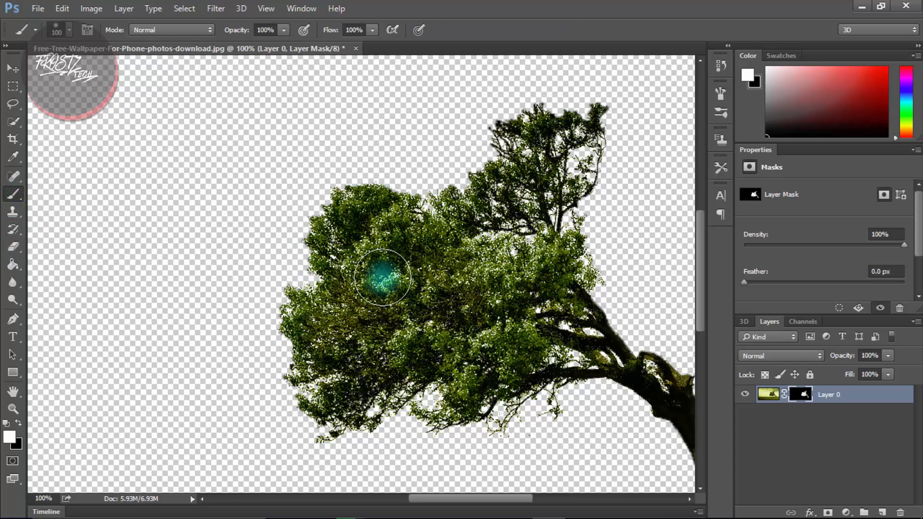
left_click_drag(379, 277, 359, 353)
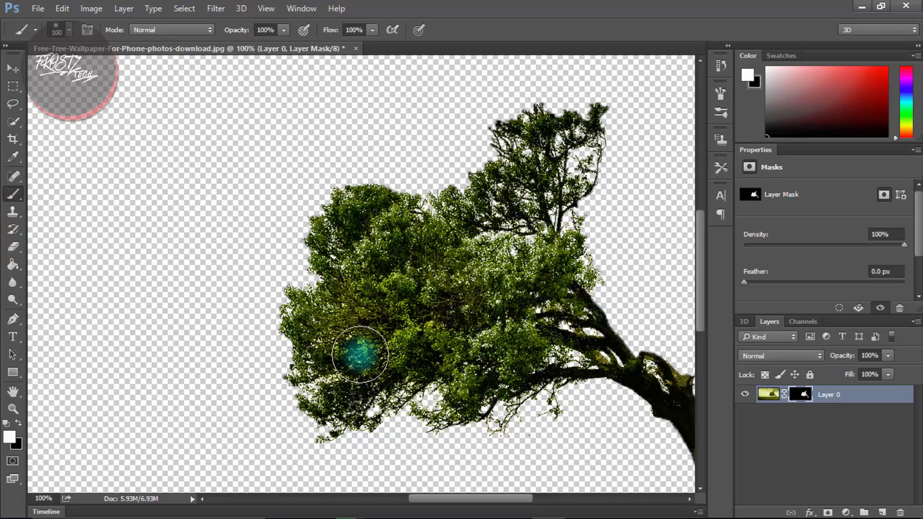
left_click_drag(359, 353, 371, 280)
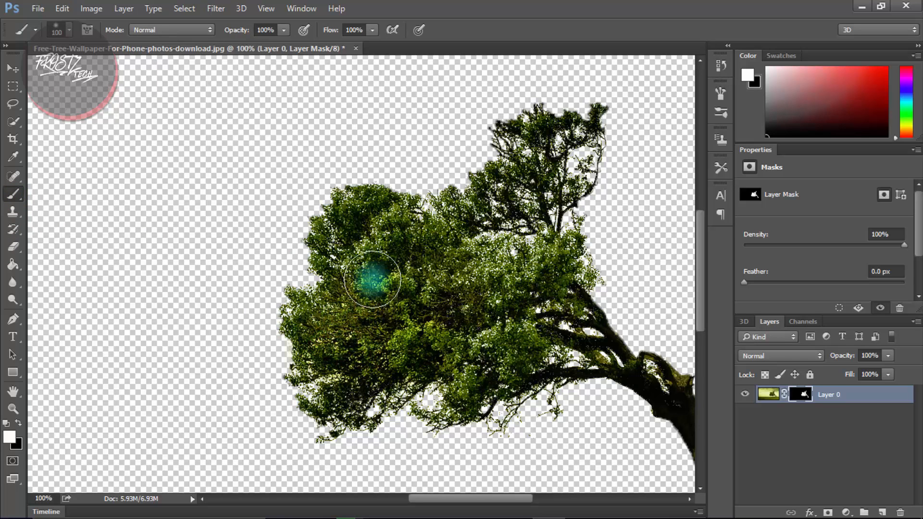
left_click_drag(372, 279, 420, 281)
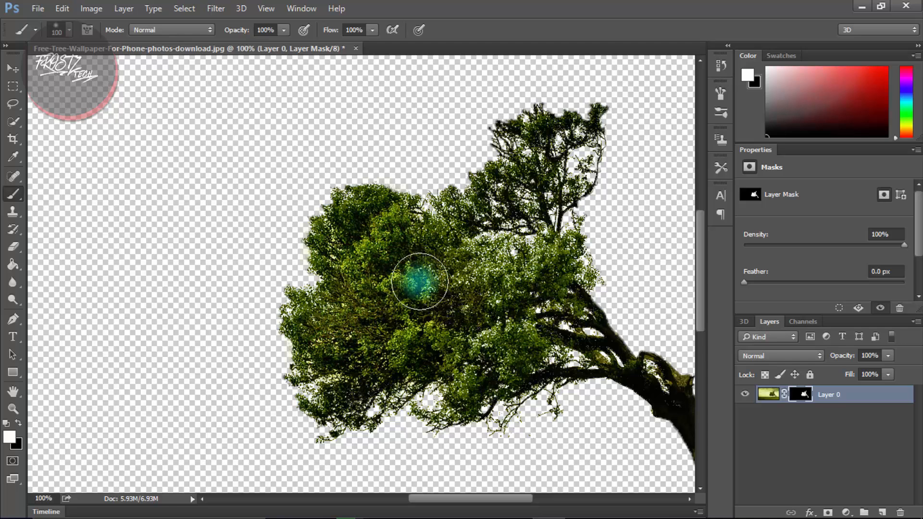
left_click_drag(419, 282, 526, 286)
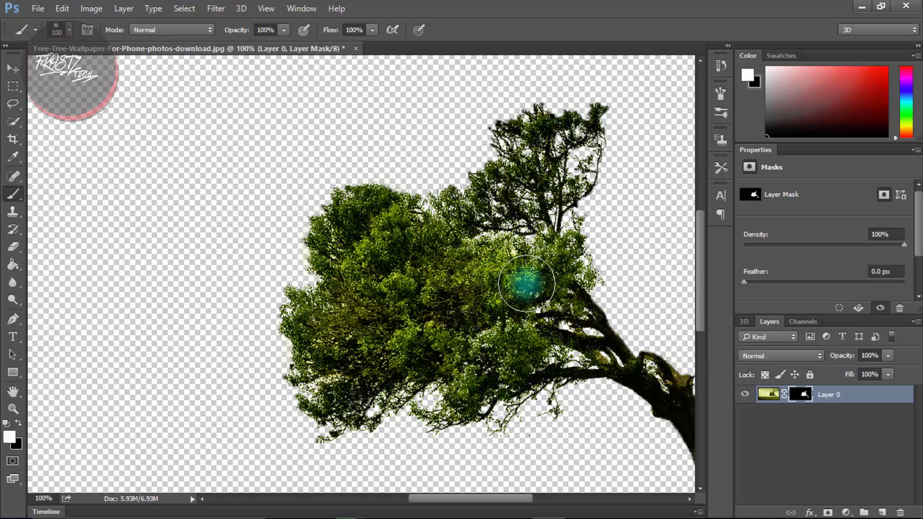
left_click_drag(524, 285, 486, 377)
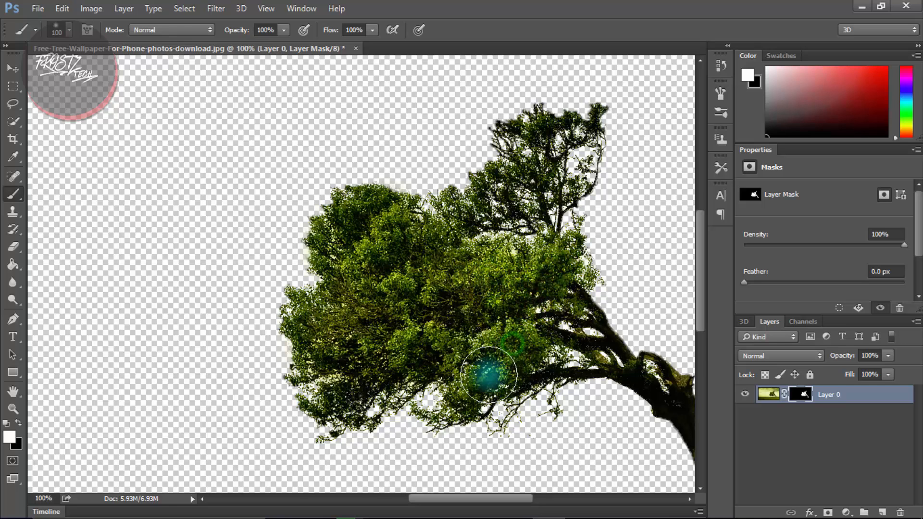
left_click_drag(486, 377, 335, 400)
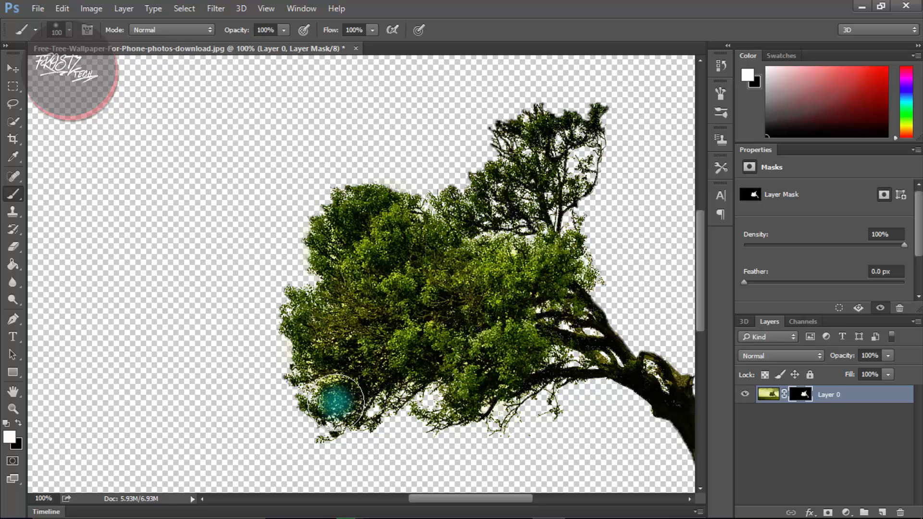
left_click_drag(336, 400, 512, 203)
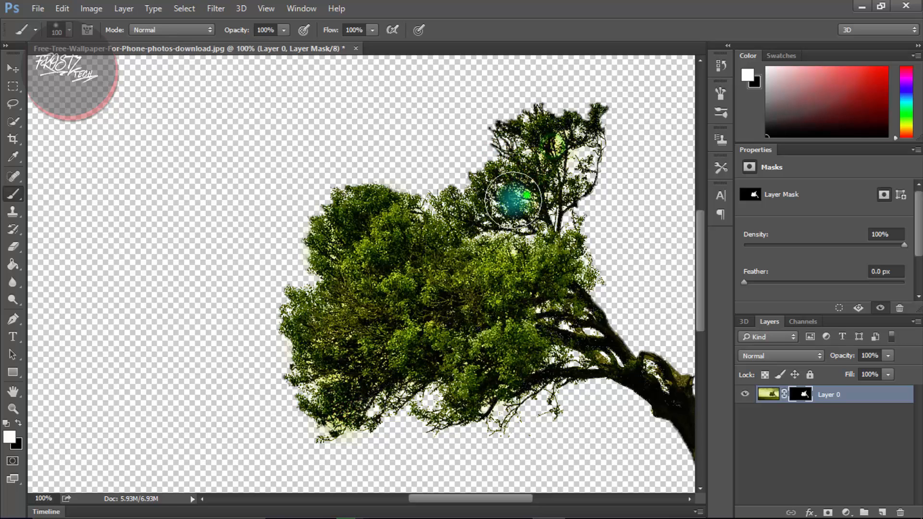
left_click_drag(513, 203, 465, 253)
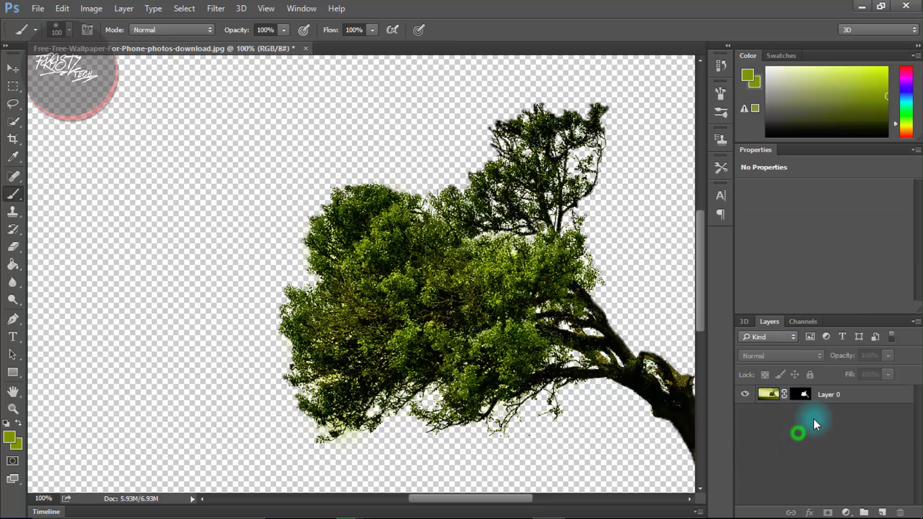
- Retarget the mask and restore leaves below the top branch and right of the crown centre
left_click(801, 395)
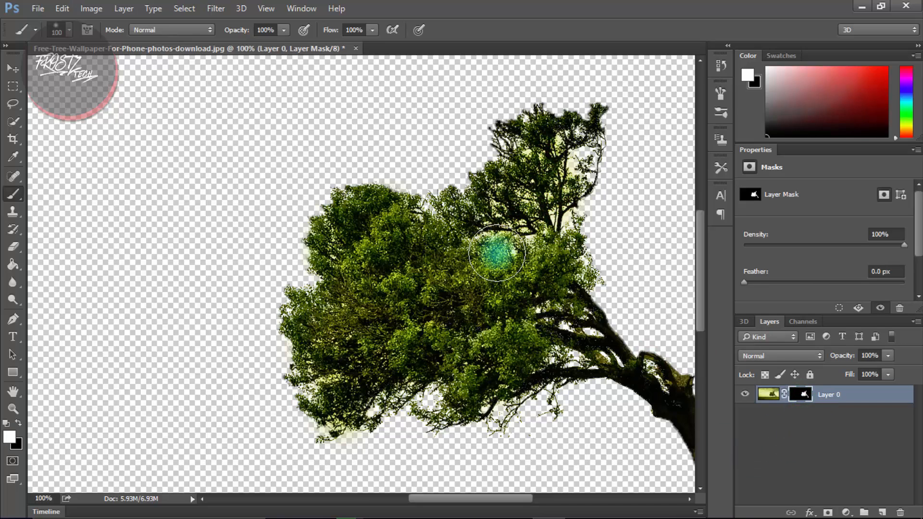
left_click_drag(494, 253, 520, 288)
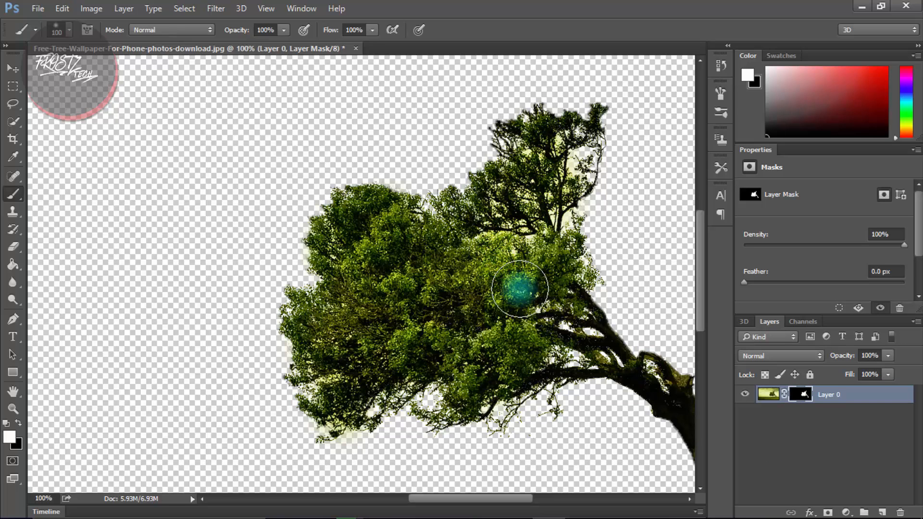
left_click_drag(521, 288, 444, 383)
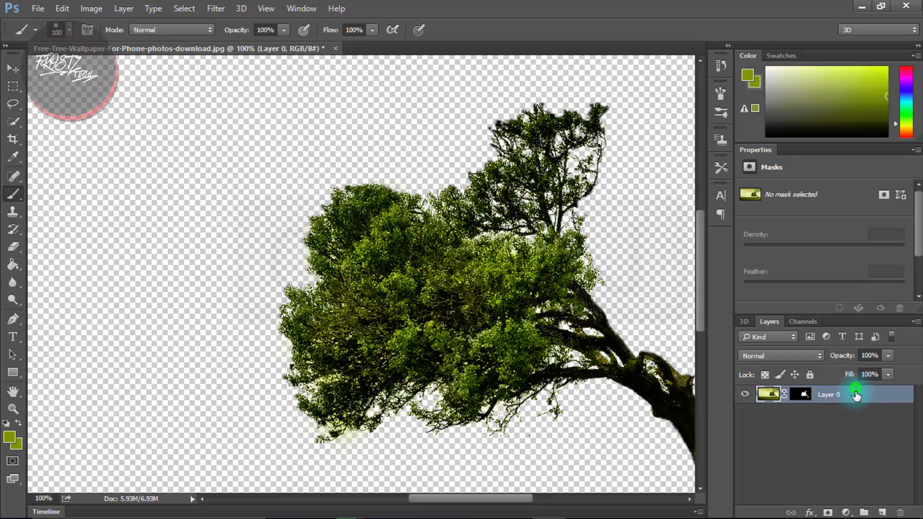
- Duplicate the tree layer twice with Ctrl+J, select all copies and merge them with Ctrl+E
key("Ctrl+j")
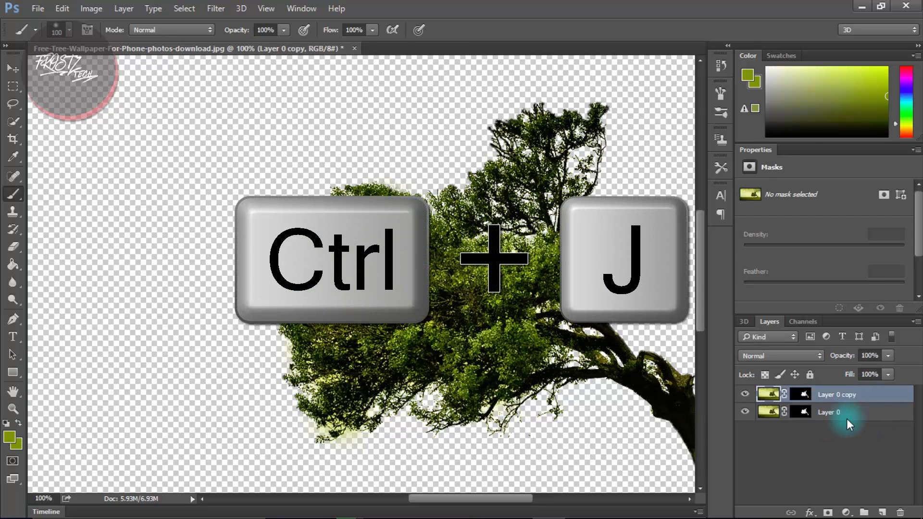
key("ctrl+j")
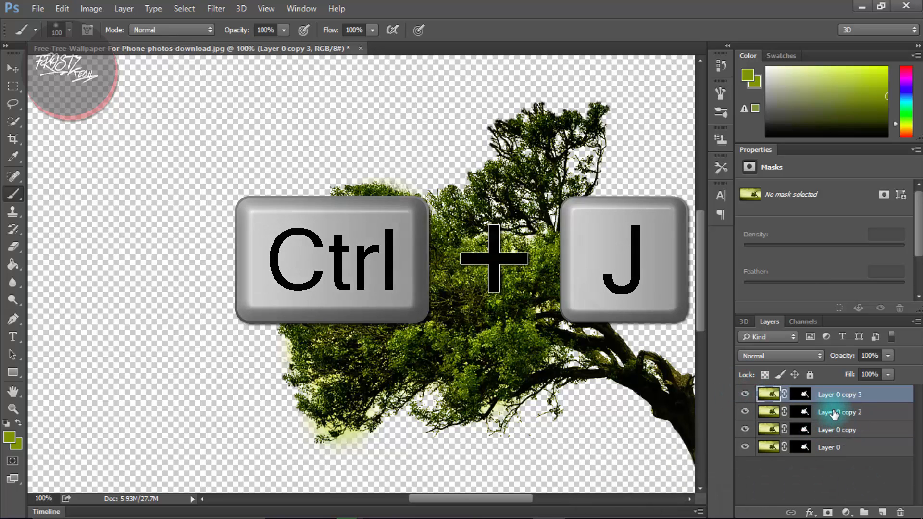
left_click(830, 447)
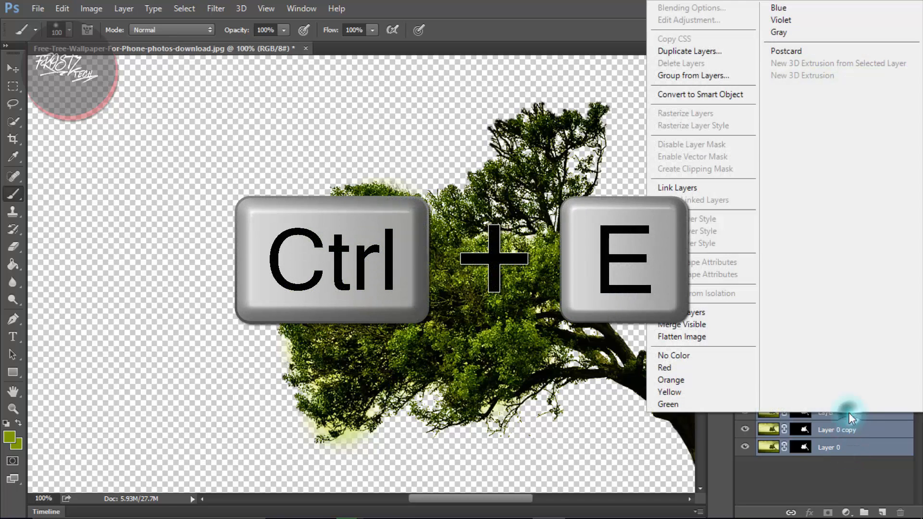
key("ctrl+e")
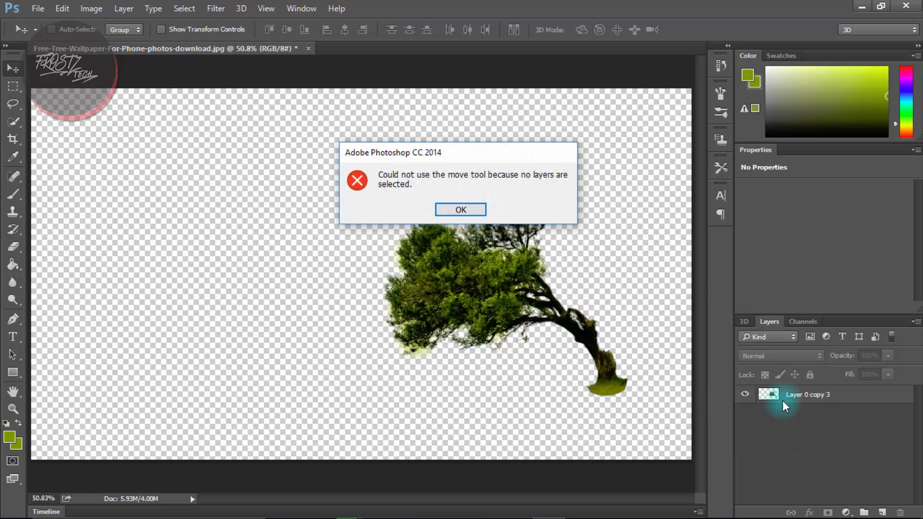
- Dismiss the warning, add a new layer below the tree and fill it with a left-to-right teal-to-orange gradient
left_click(460, 210)
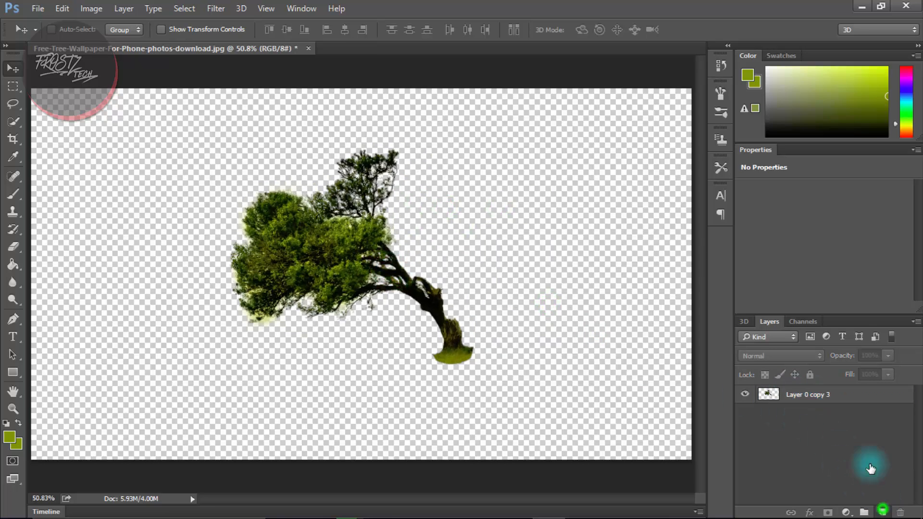
left_click(882, 513)
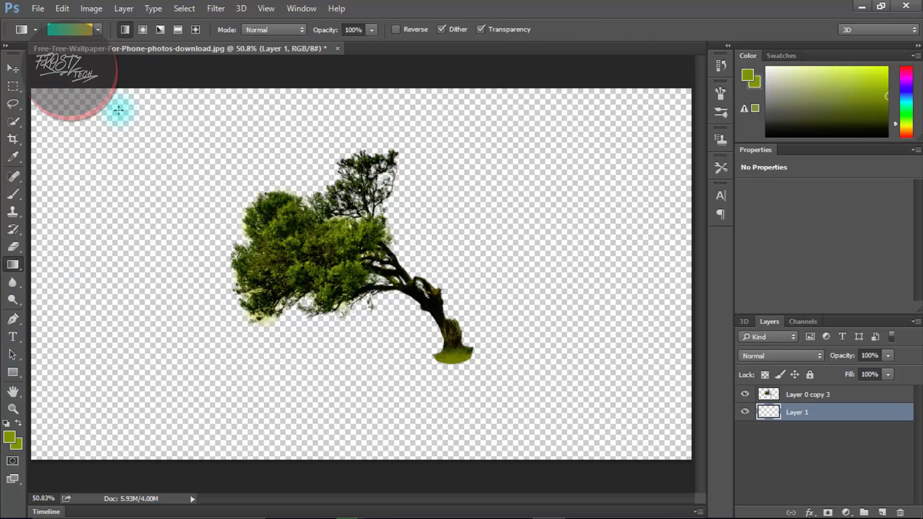
left_click_drag(117, 111, 667, 294)
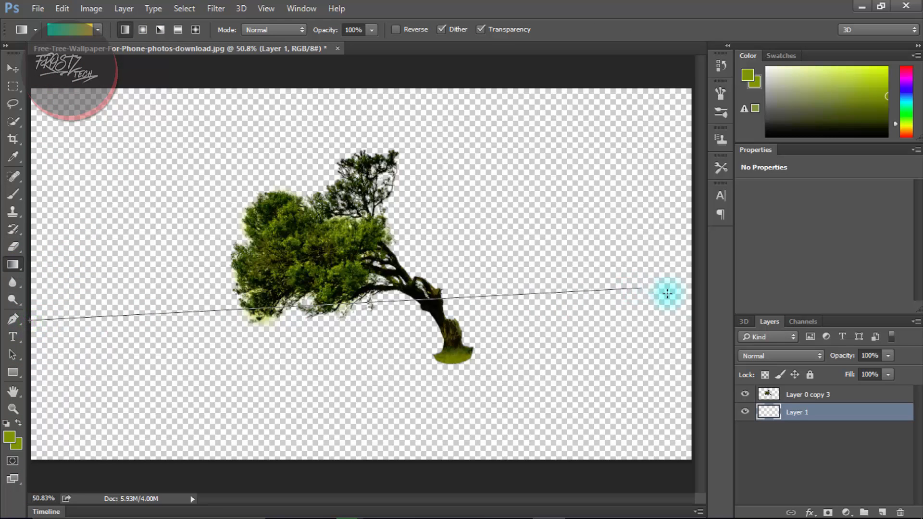
left_click_drag(29, 321, 665, 294)
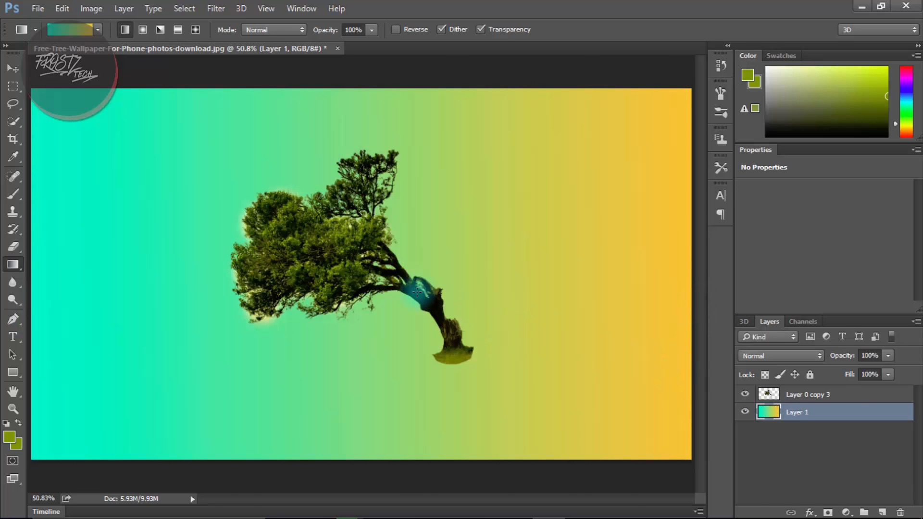